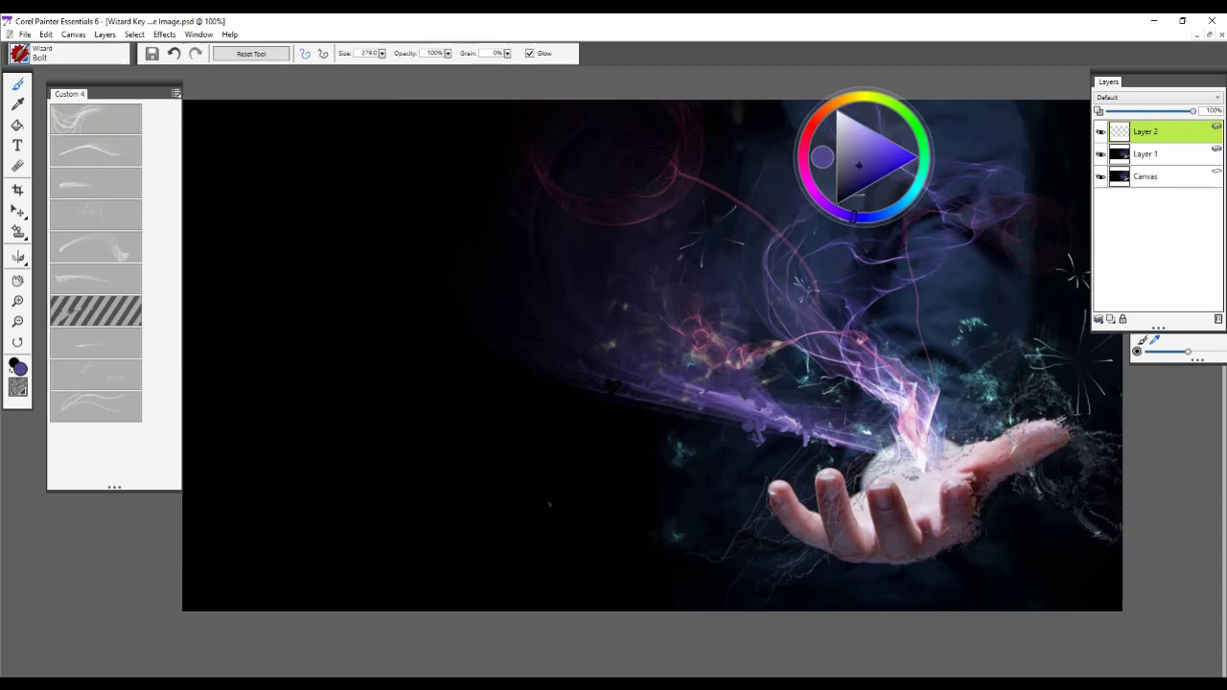
mouse_move(667, 322)
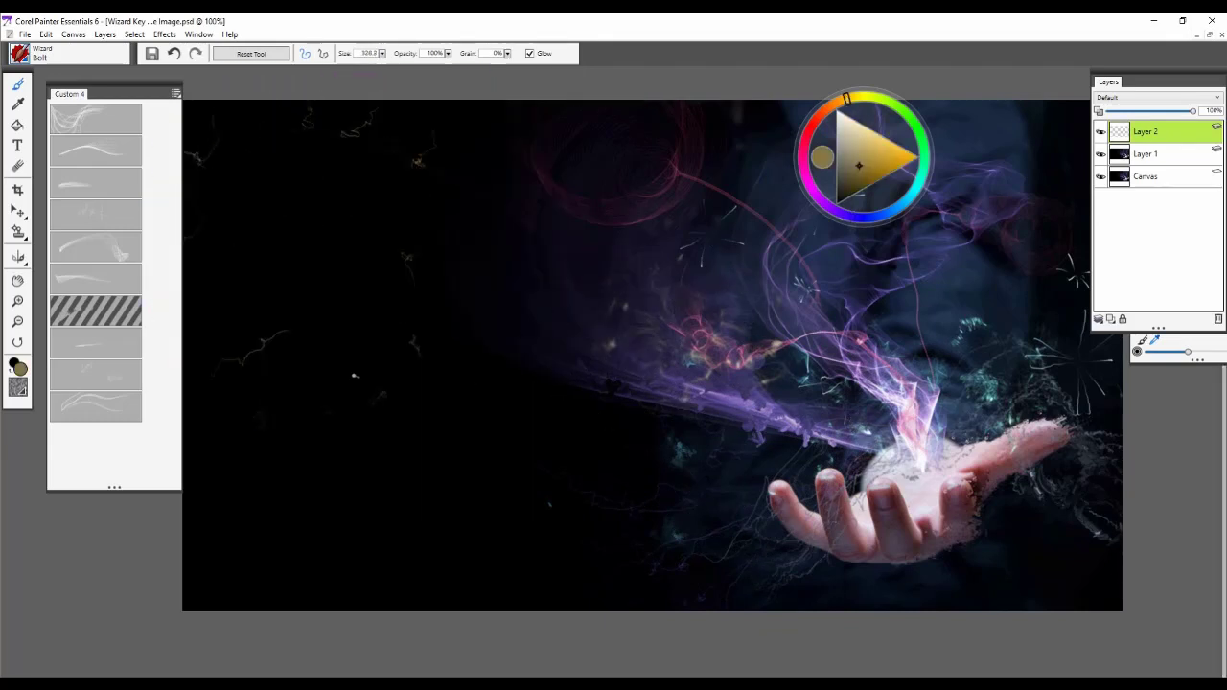
Paint faint smoke wisps with the smoke brush across the dark upper-left corner on Layer 1.
left_click(96, 149)
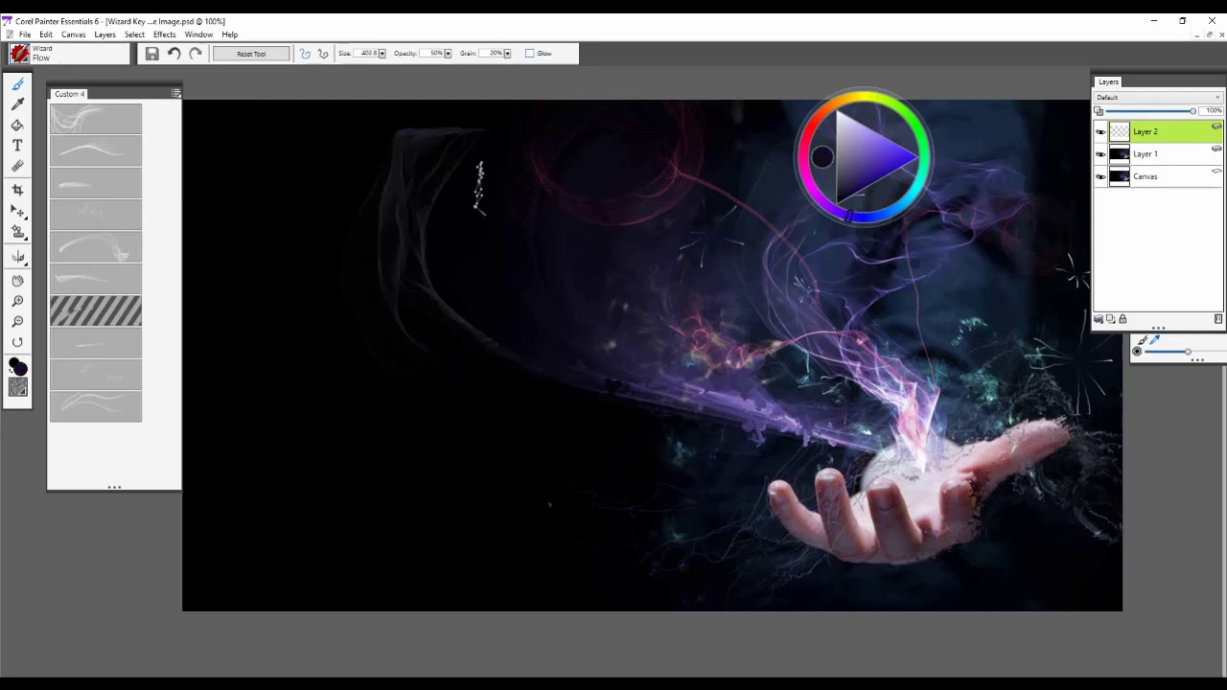
left_click_drag(479, 173, 431, 278)
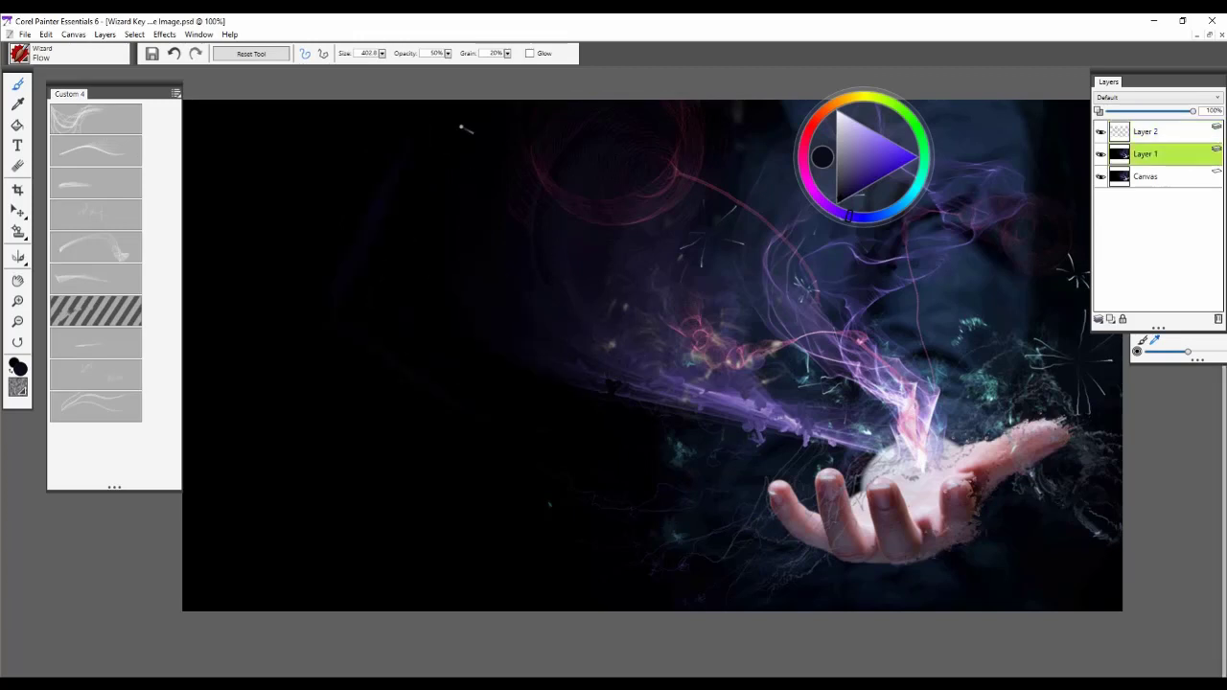
left_click_drag(470, 131, 349, 173)
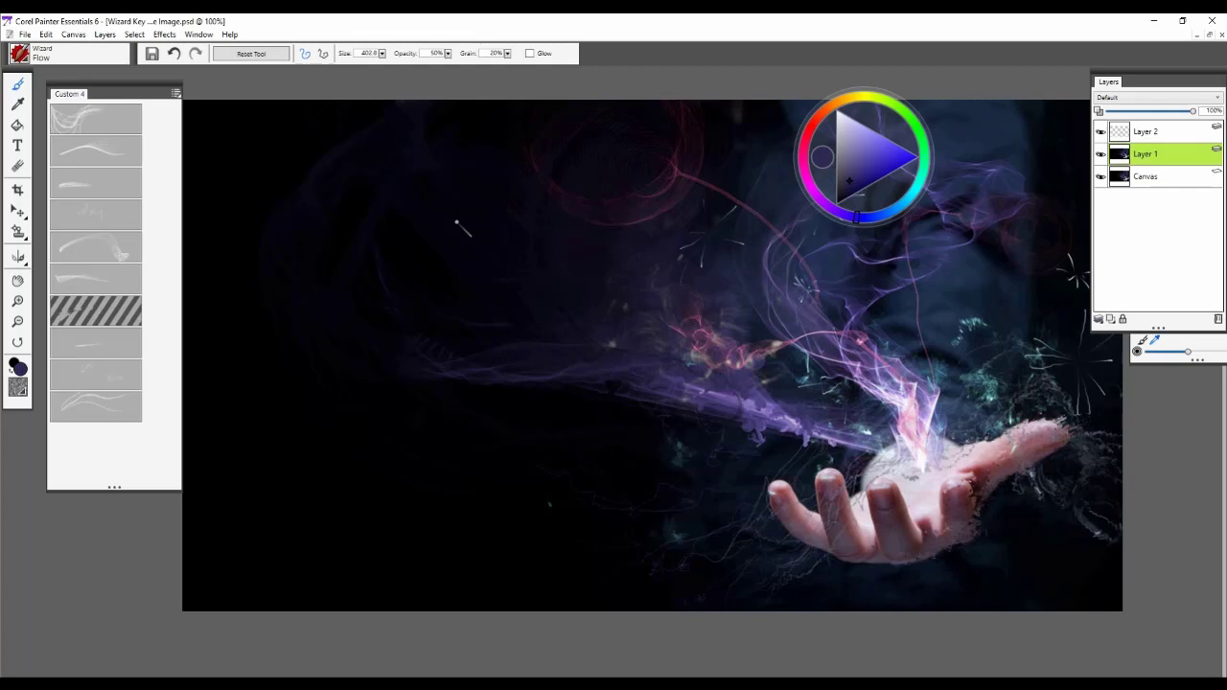
mouse_move(460, 315)
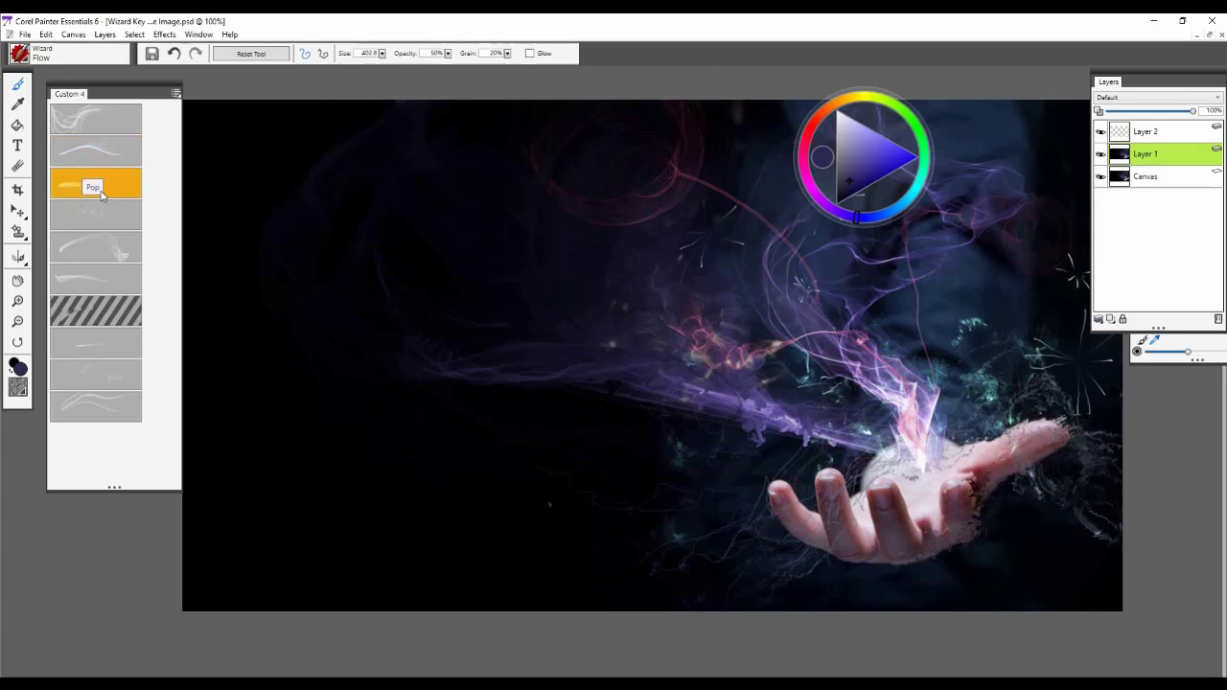
Switch to the Fog brush in the Custom palette for the purple fog and starbursts.
left_click(92, 186)
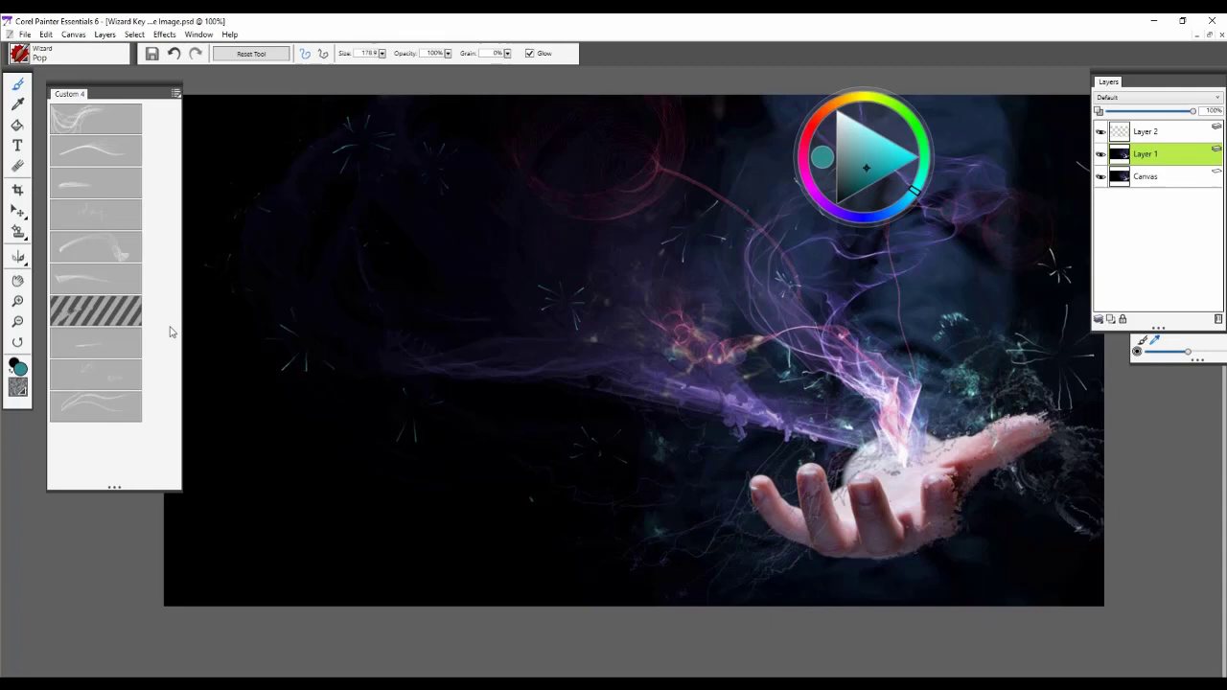
mouse_move(118, 196)
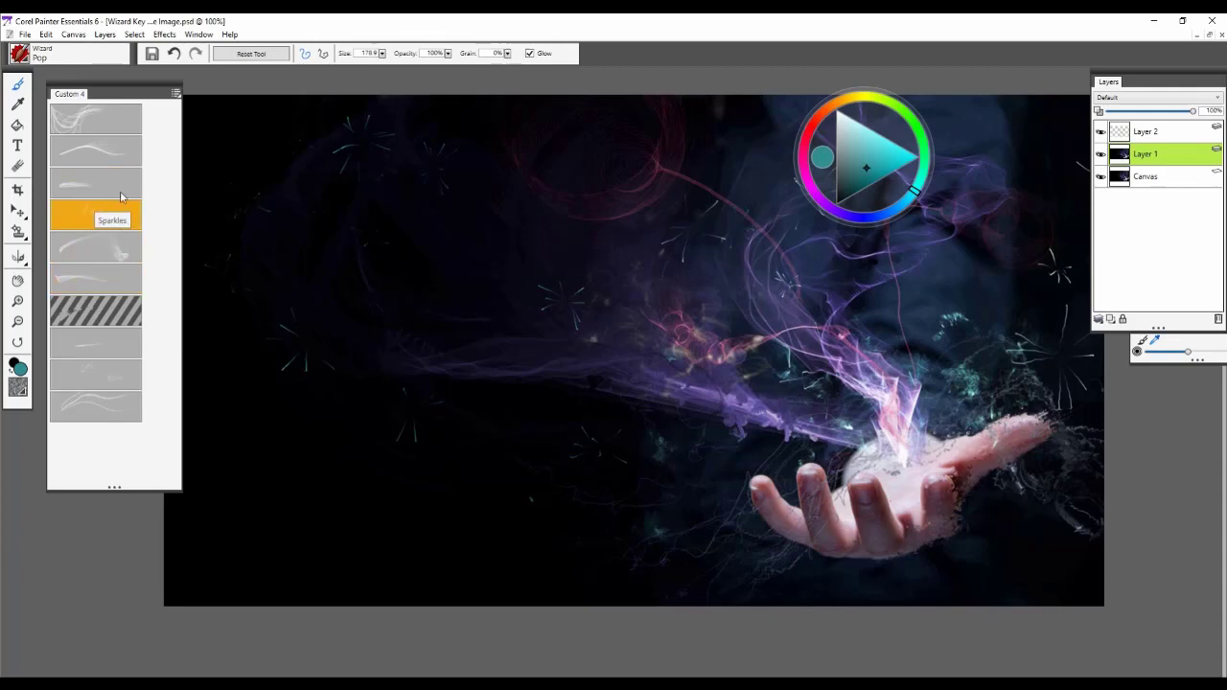
Switch to the Sparkles brush for the glittering purple trail toward the hand.
left_click(96, 212)
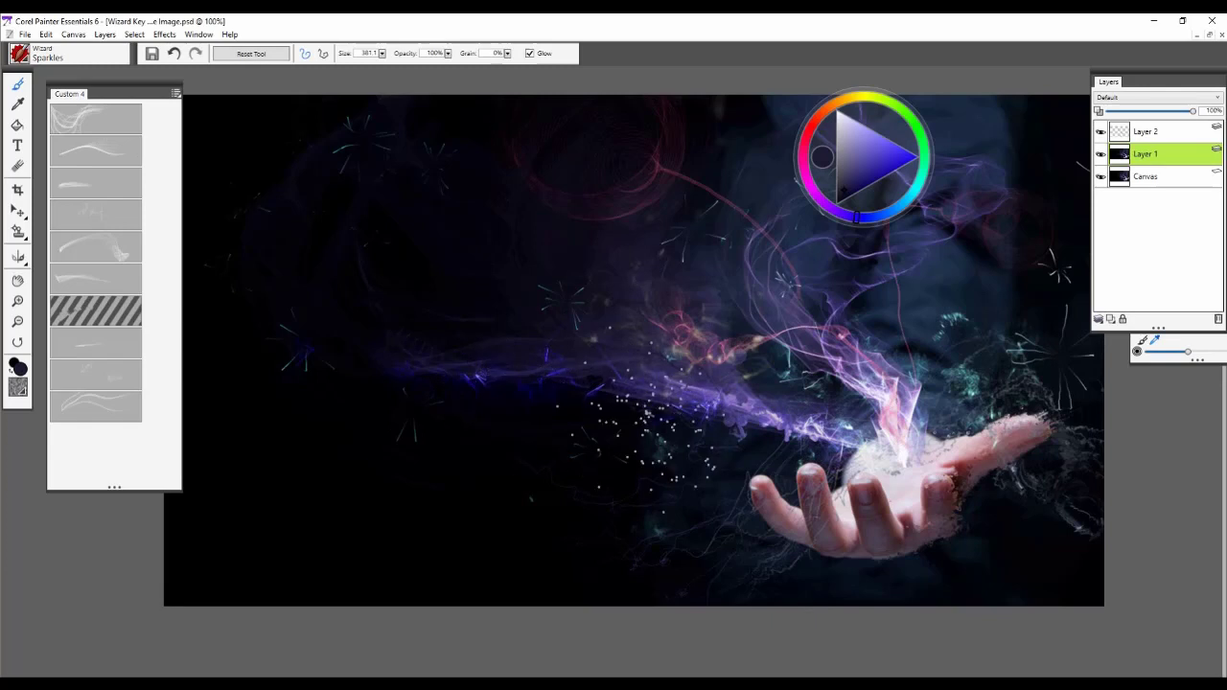
left_click(96, 215)
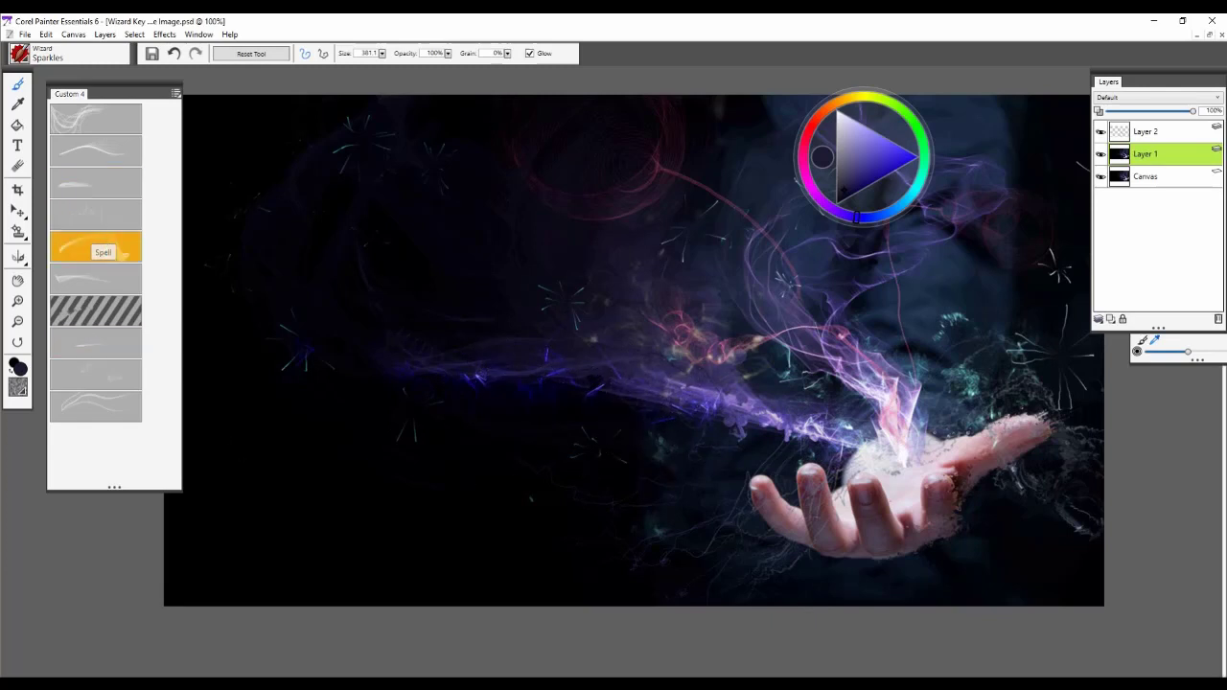
Stamp several faint Spell rings in the dark upper left of the scene.
left_click(96, 245)
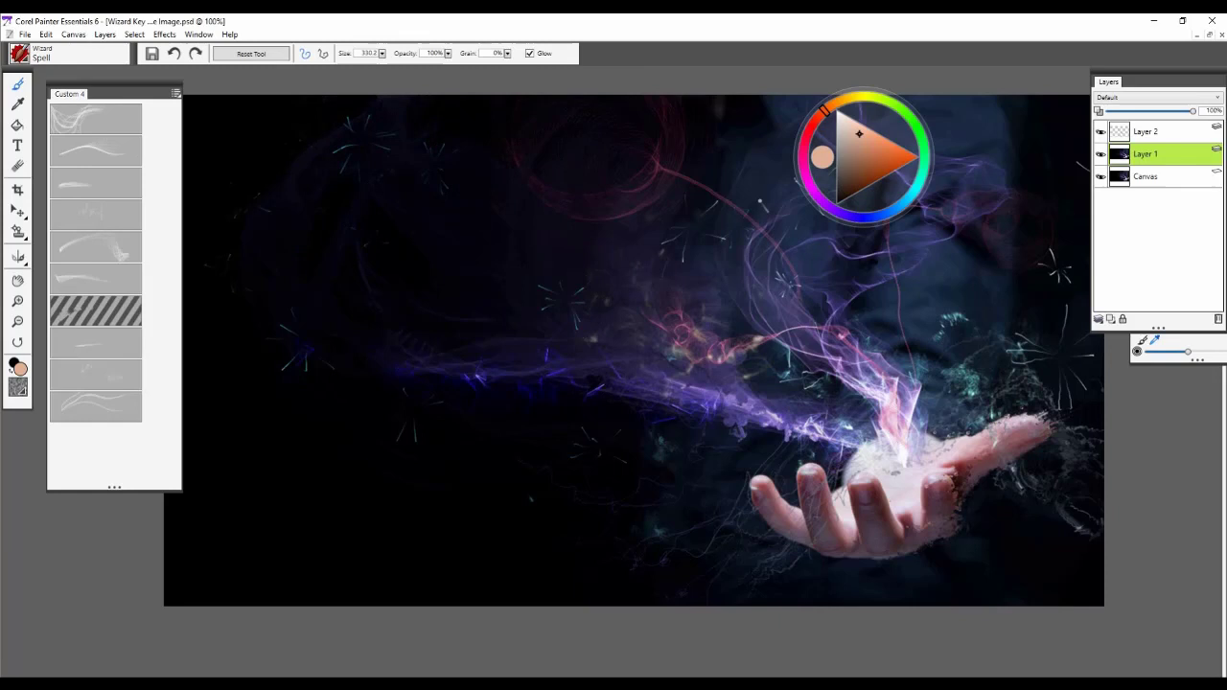
mouse_move(399, 299)
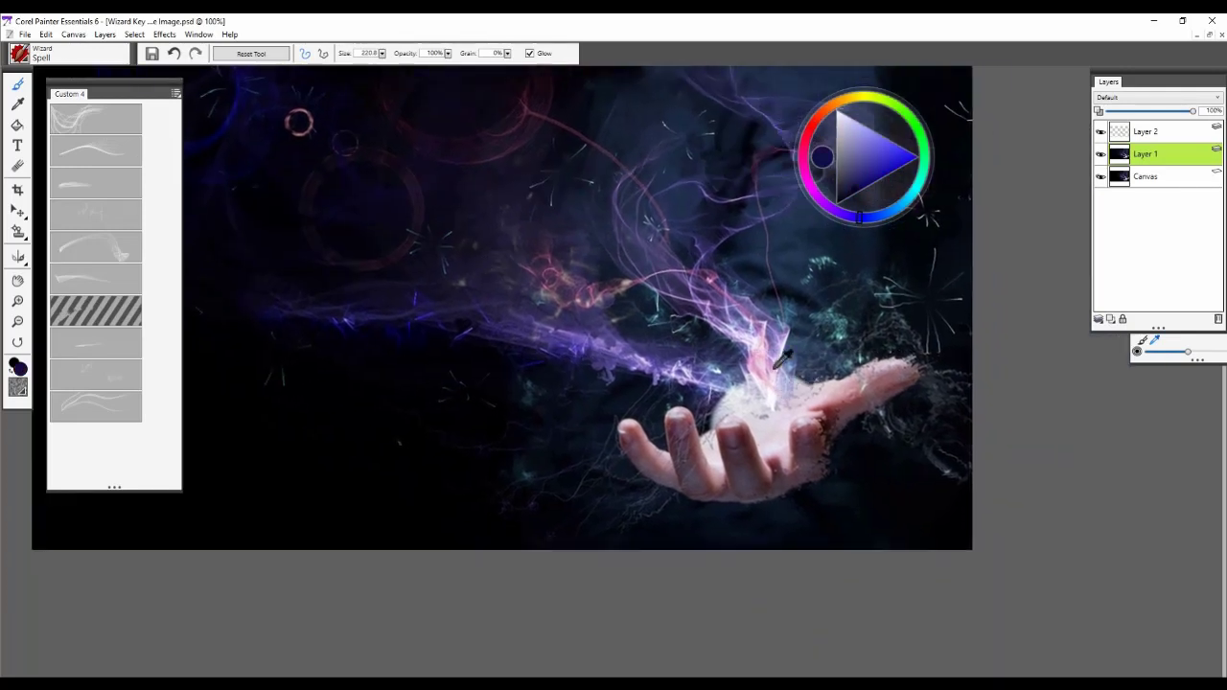
left_click(847, 127)
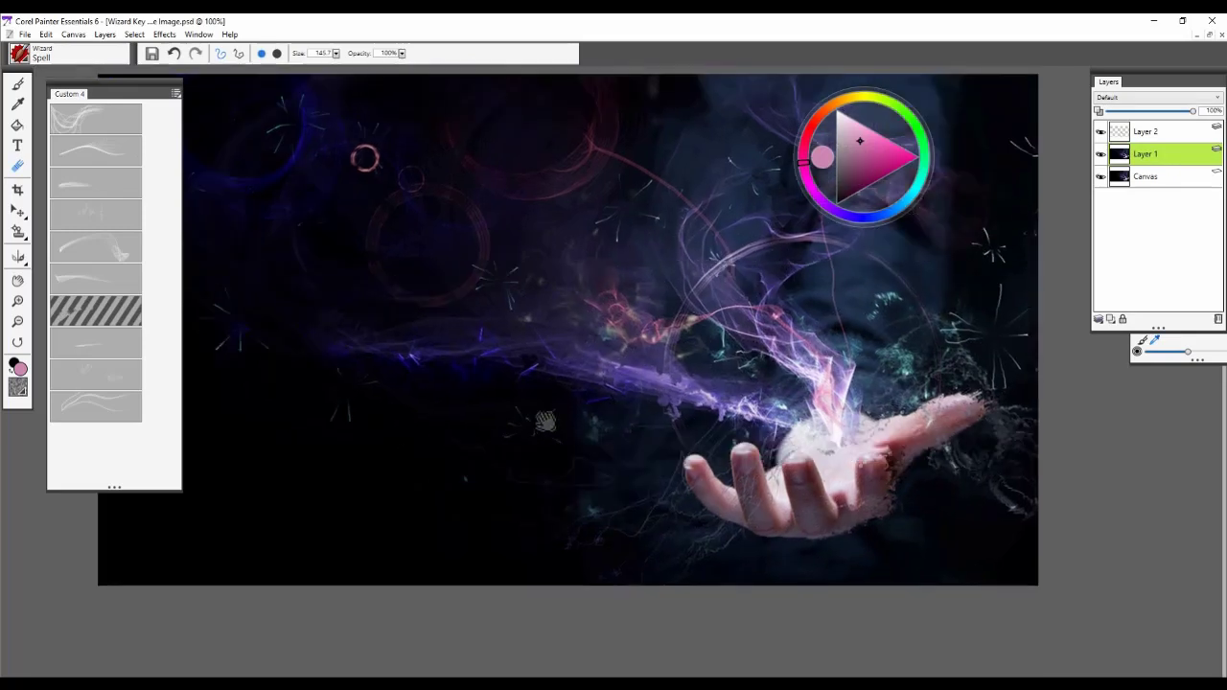
left_click(96, 213)
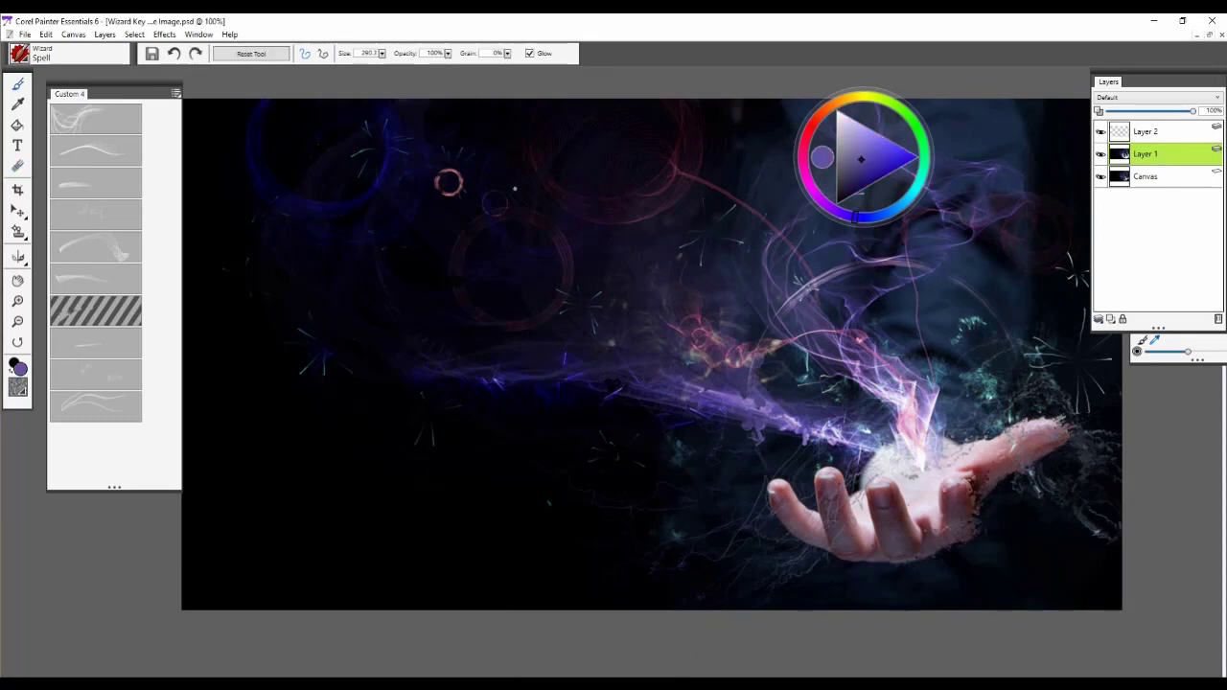
left_click(96, 280)
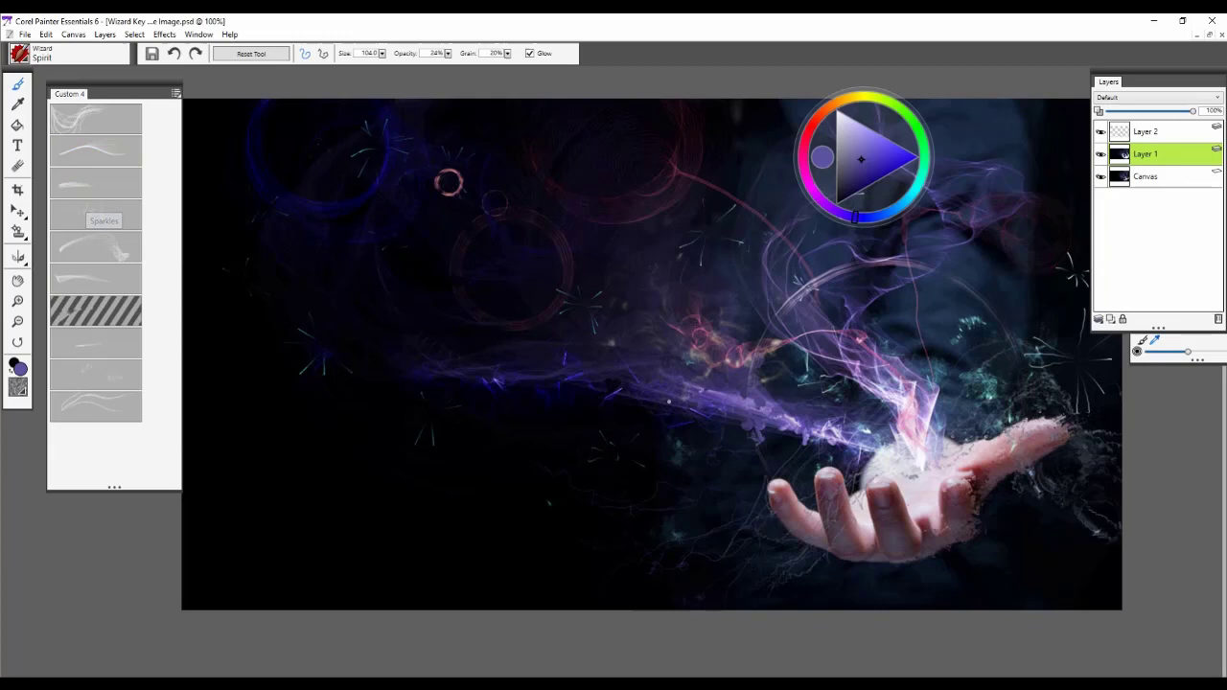
Paint purple spirit wisps across the lower scene around the hand.
left_click_drag(815, 412, 527, 495)
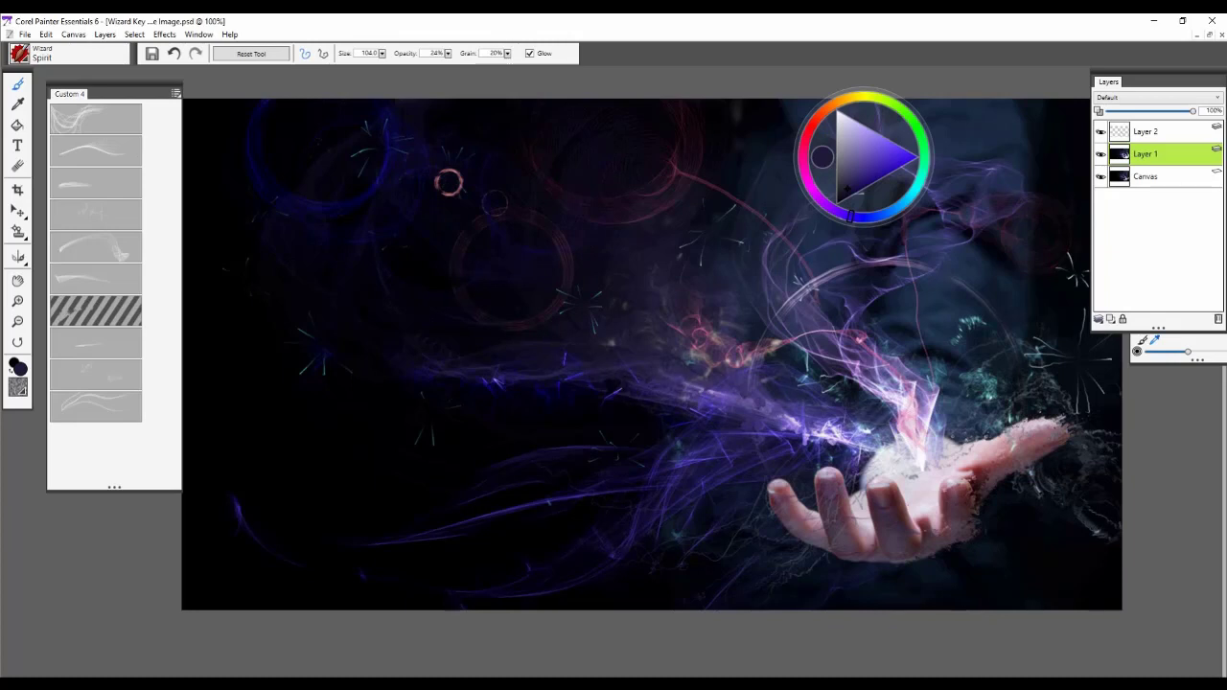
left_click(96, 278)
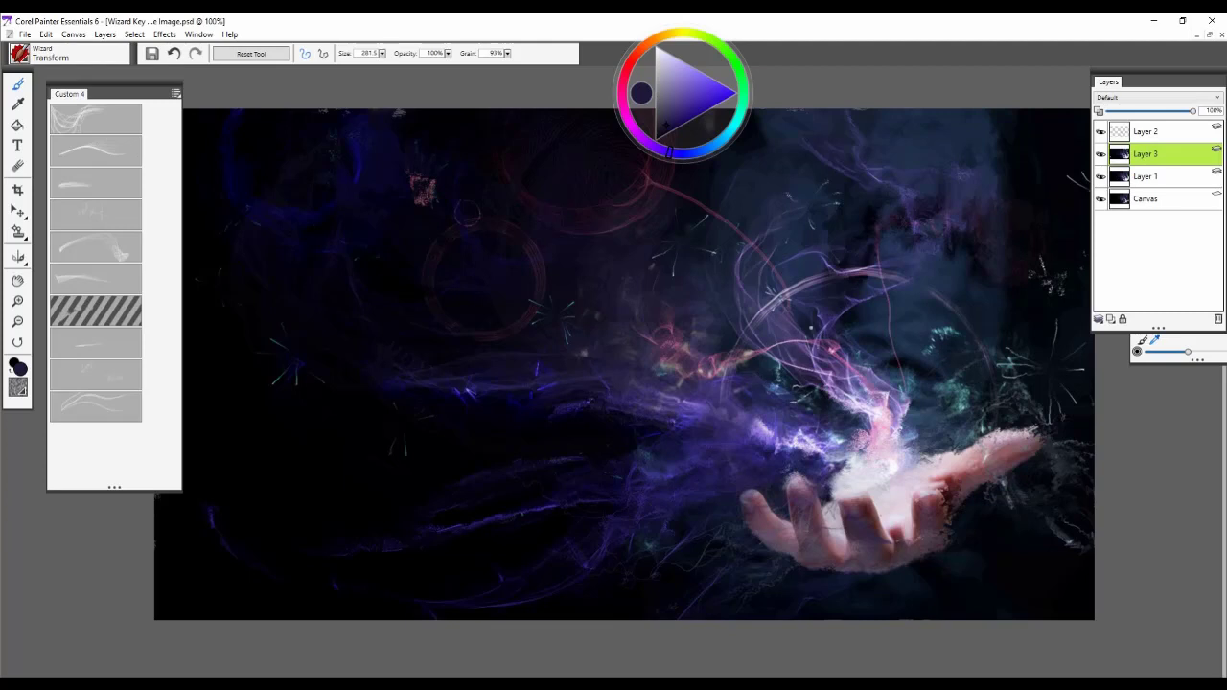
mouse_move(889, 462)
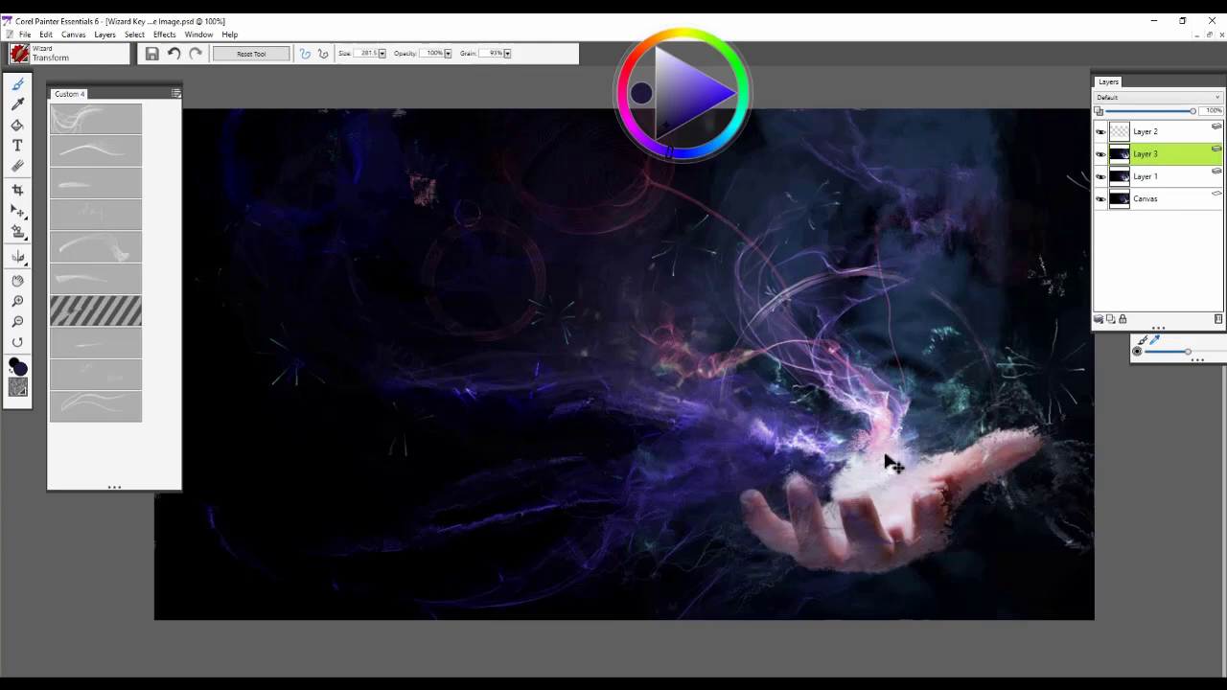
mouse_move(880, 468)
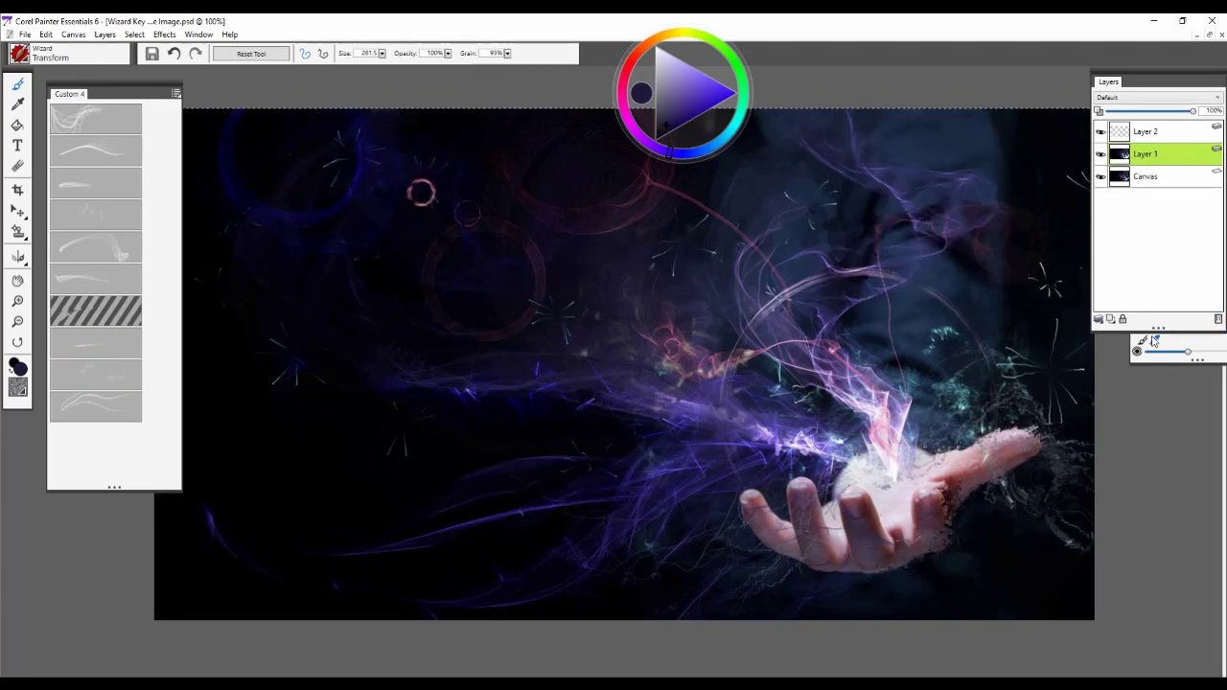
left_click(96, 343)
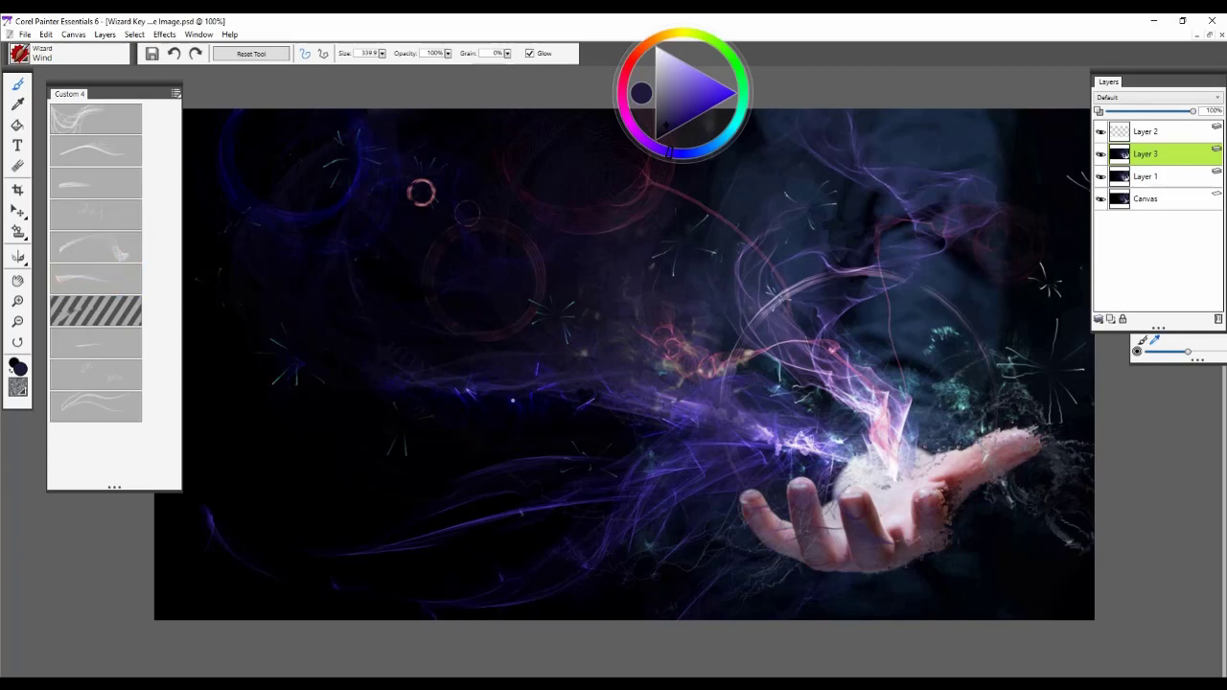
Set the paint colour to orange and load the Zap effect brush.
left_click(96, 278)
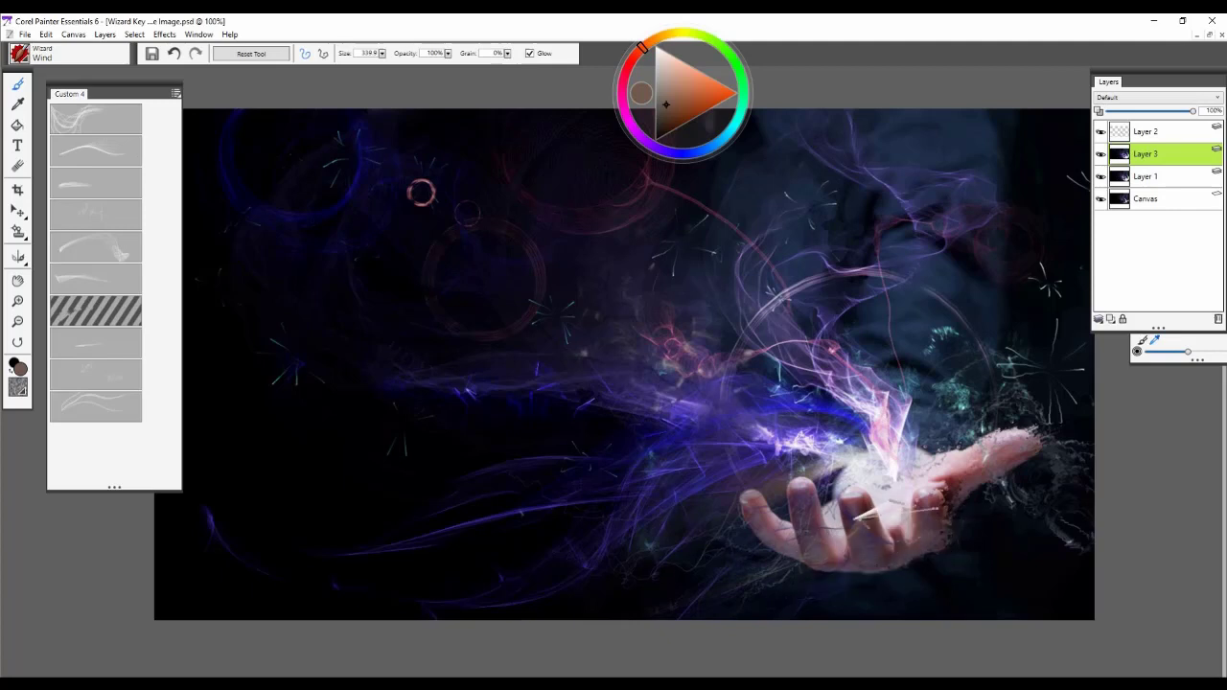
left_click_drag(399, 533, 552, 533)
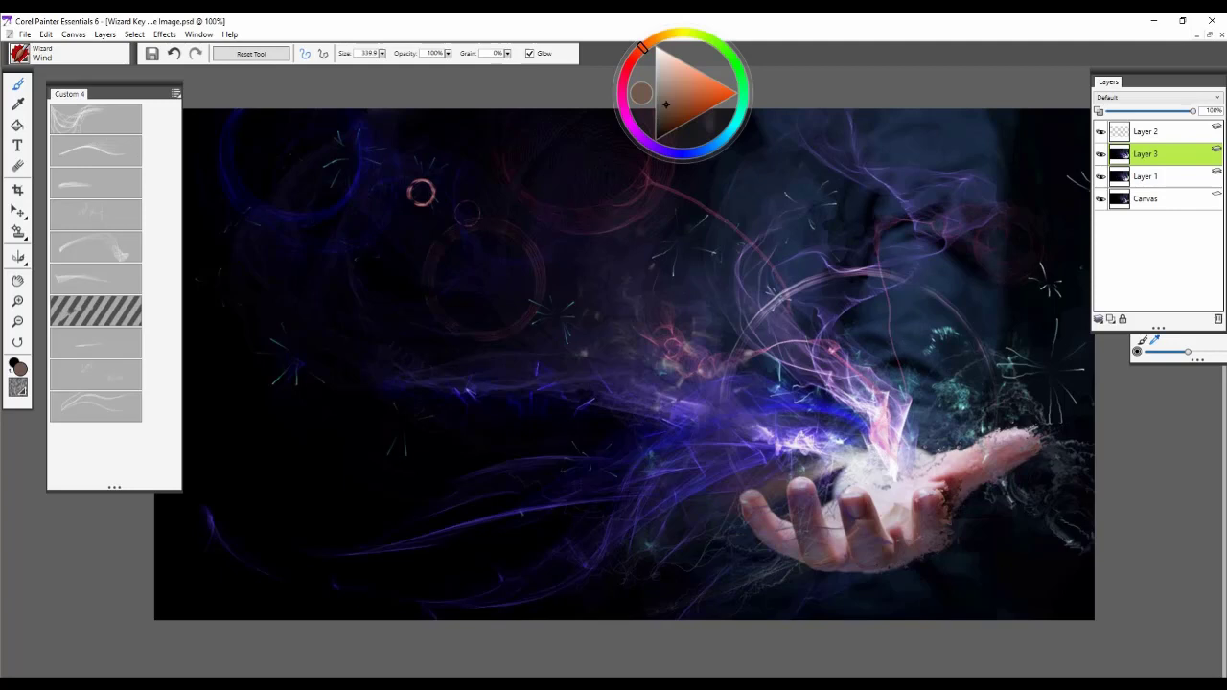
mouse_move(96, 403)
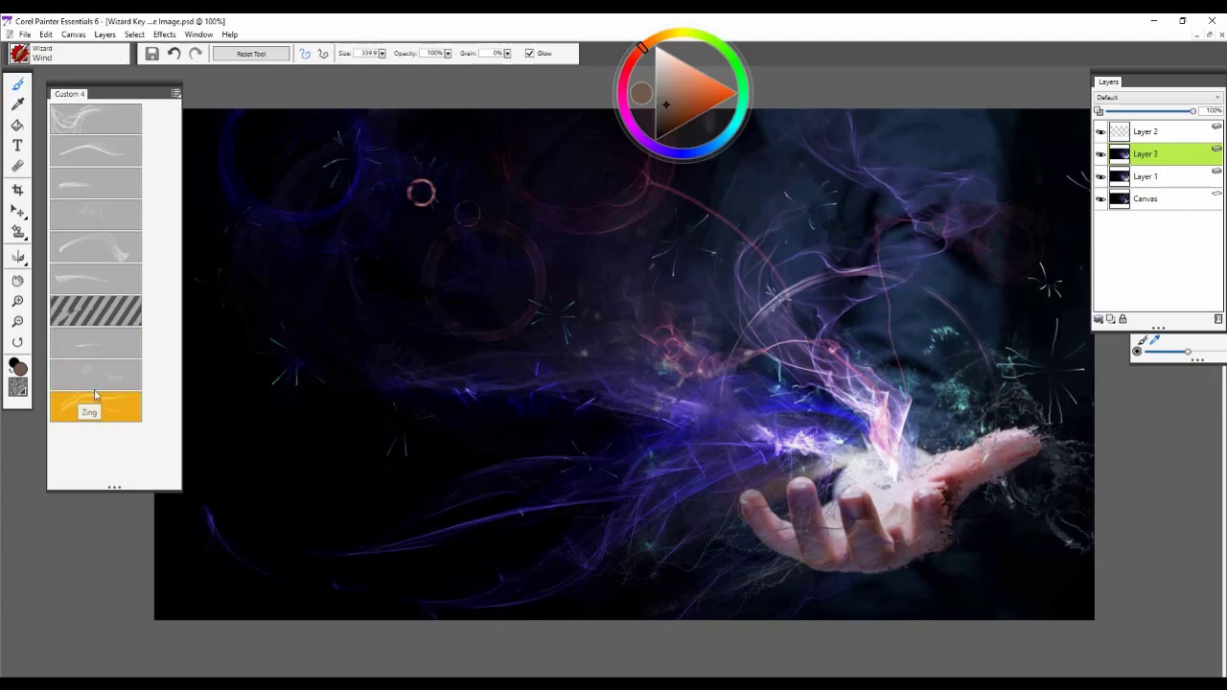
left_click(95, 407)
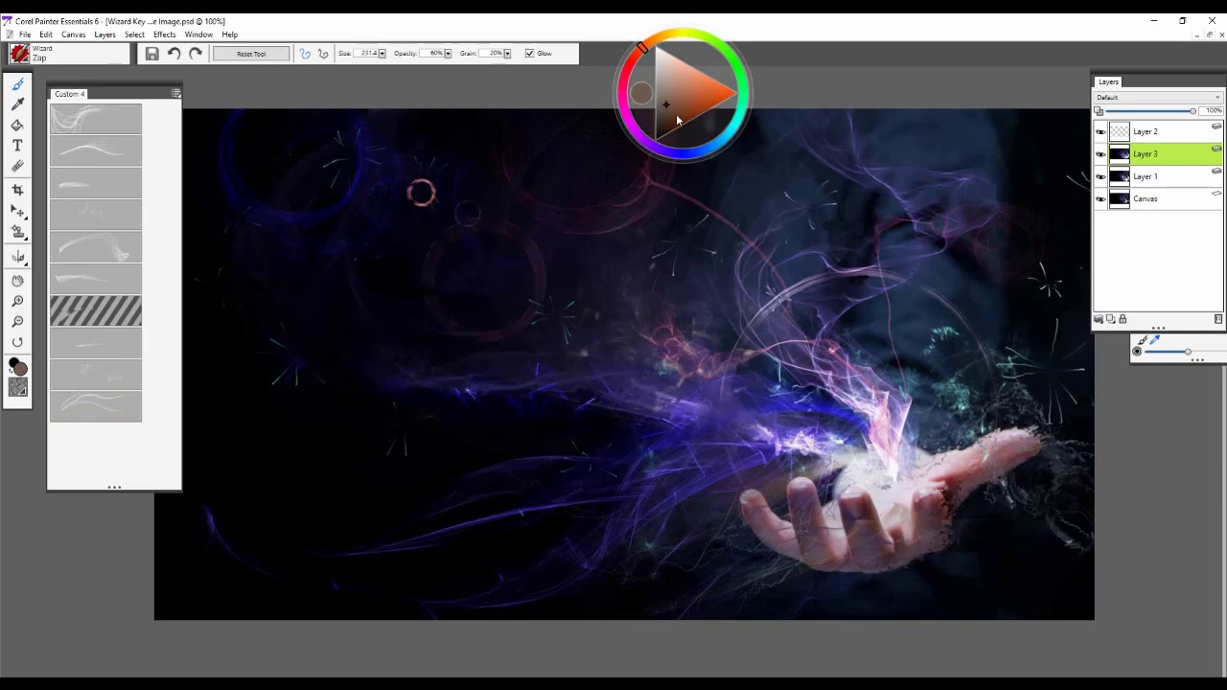
Stamp orange zap sparks over the dark left side of the scene.
left_click(679, 92)
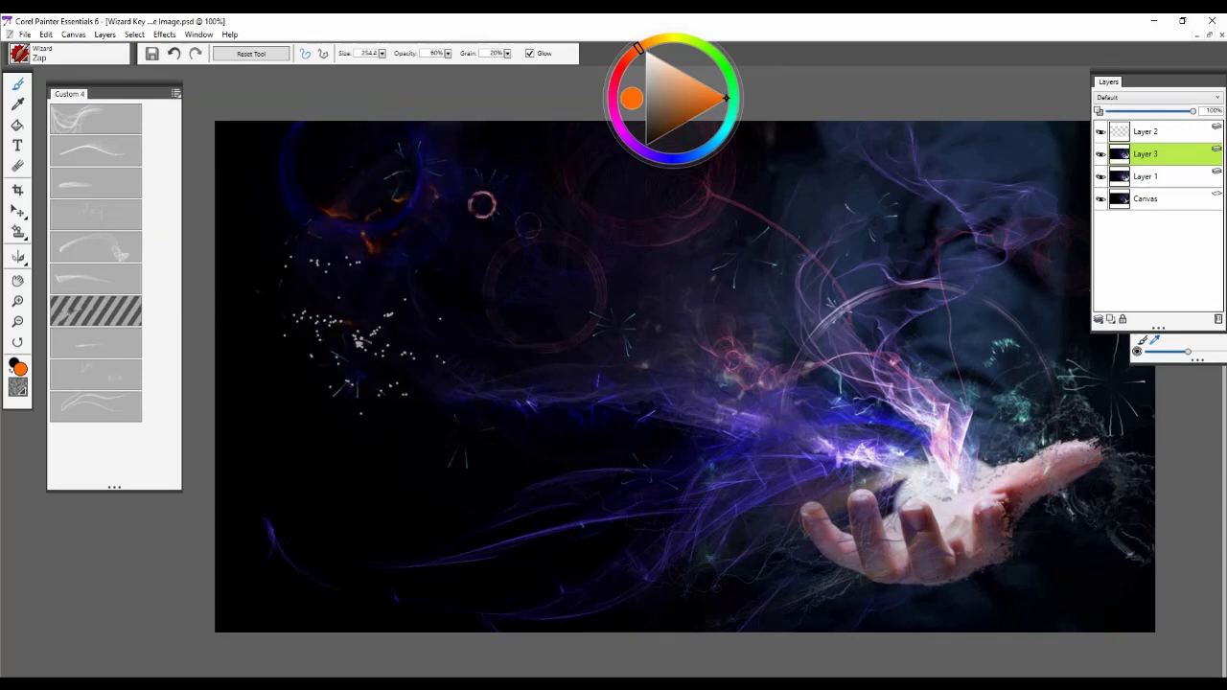
left_click(96, 406)
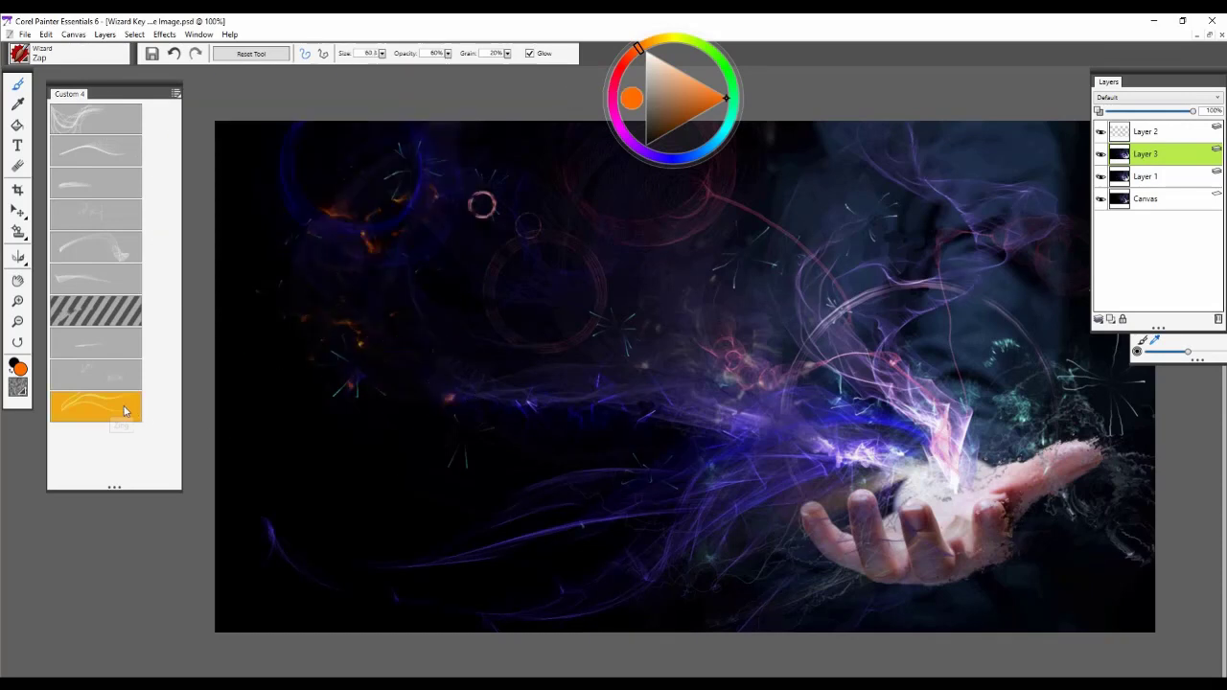
Switch to the Zing effect brush and change the paint colour to green.
left_click(96, 406)
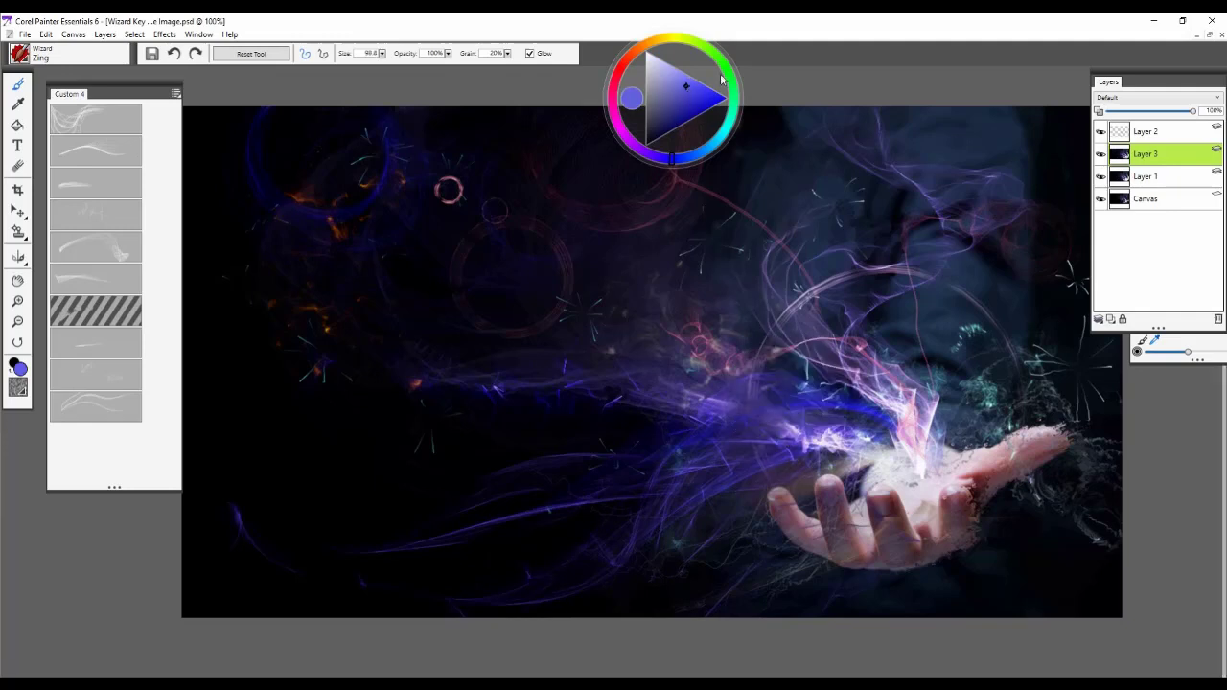
left_click(733, 105)
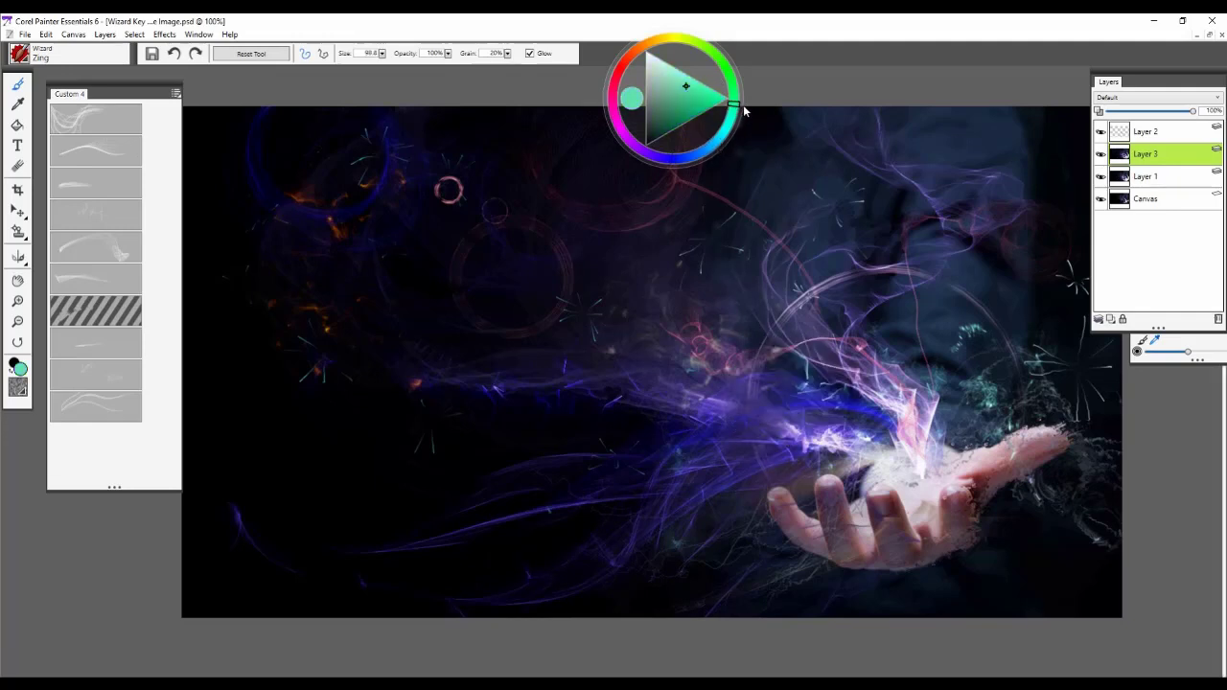